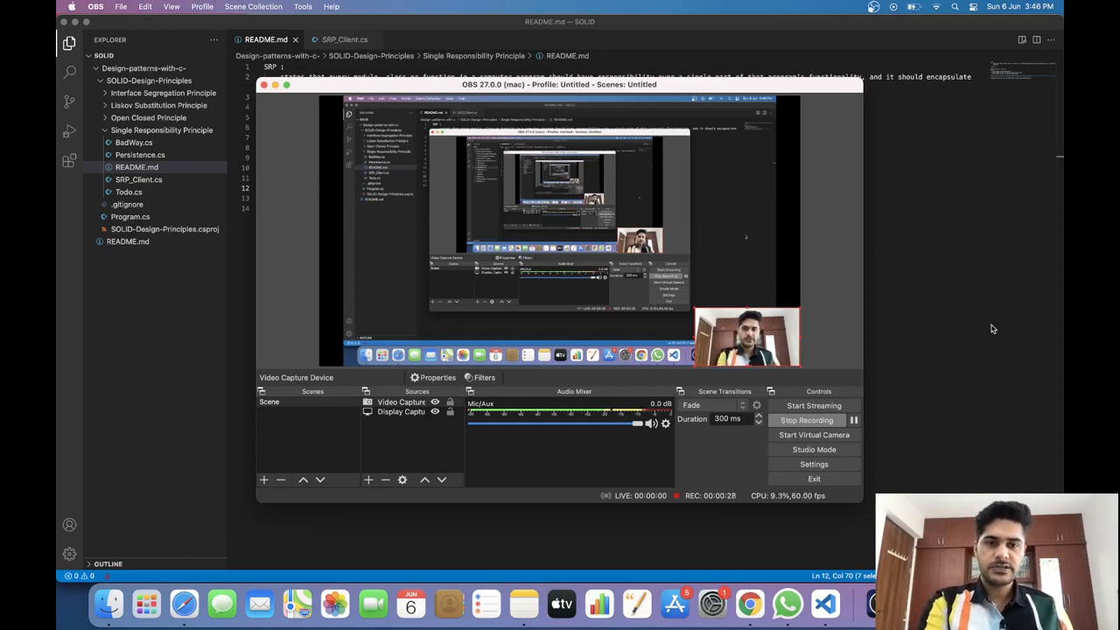
mouse_move(926, 245)
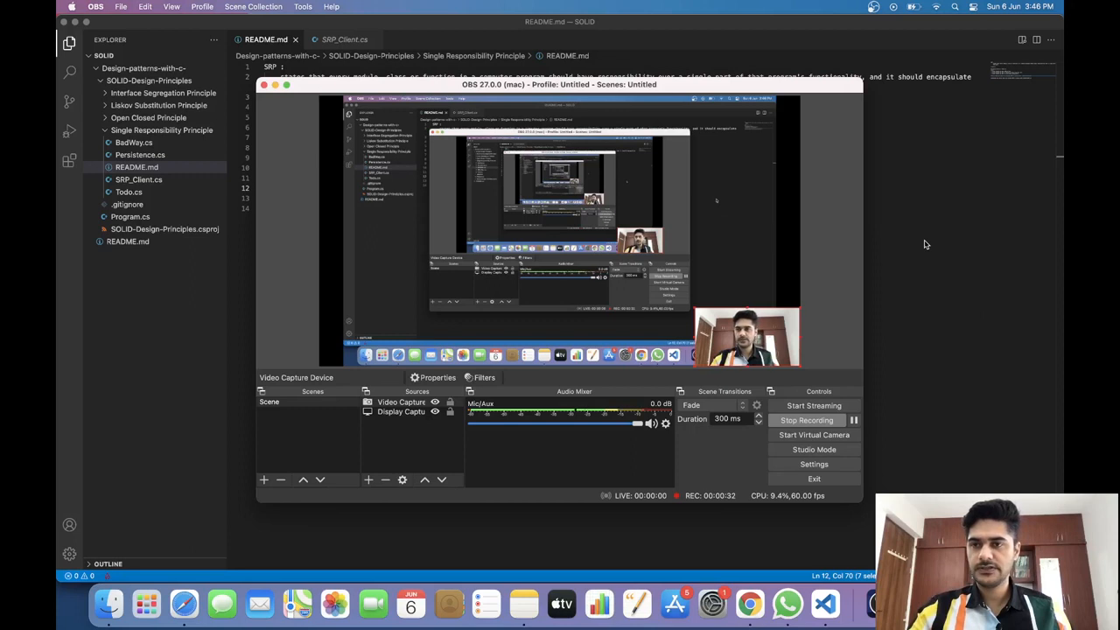
mouse_move(917, 224)
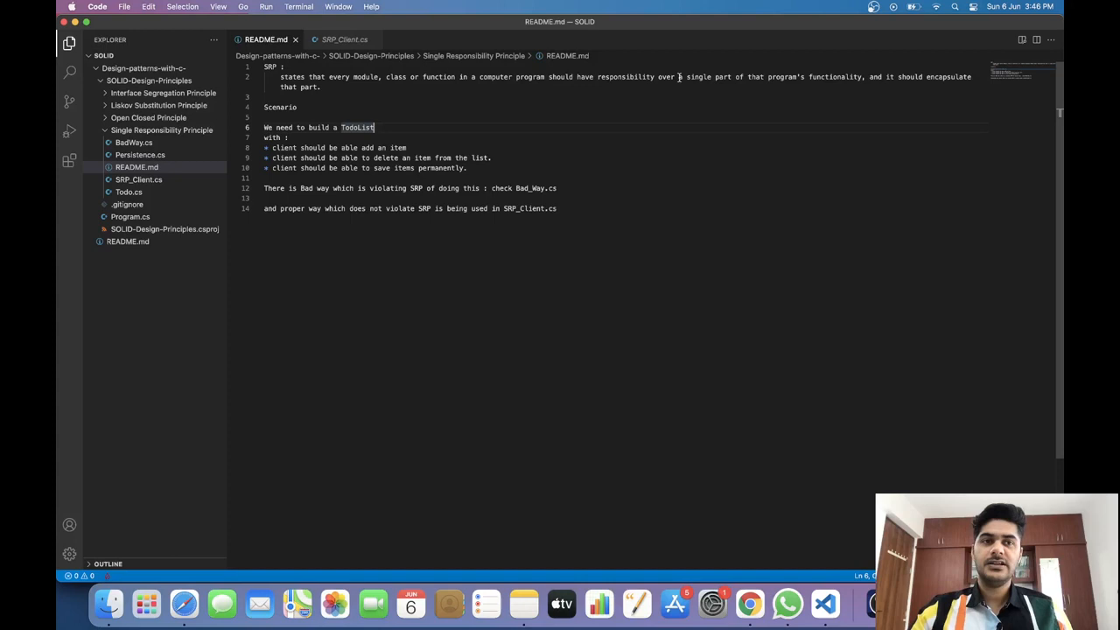
mouse_move(794, 82)
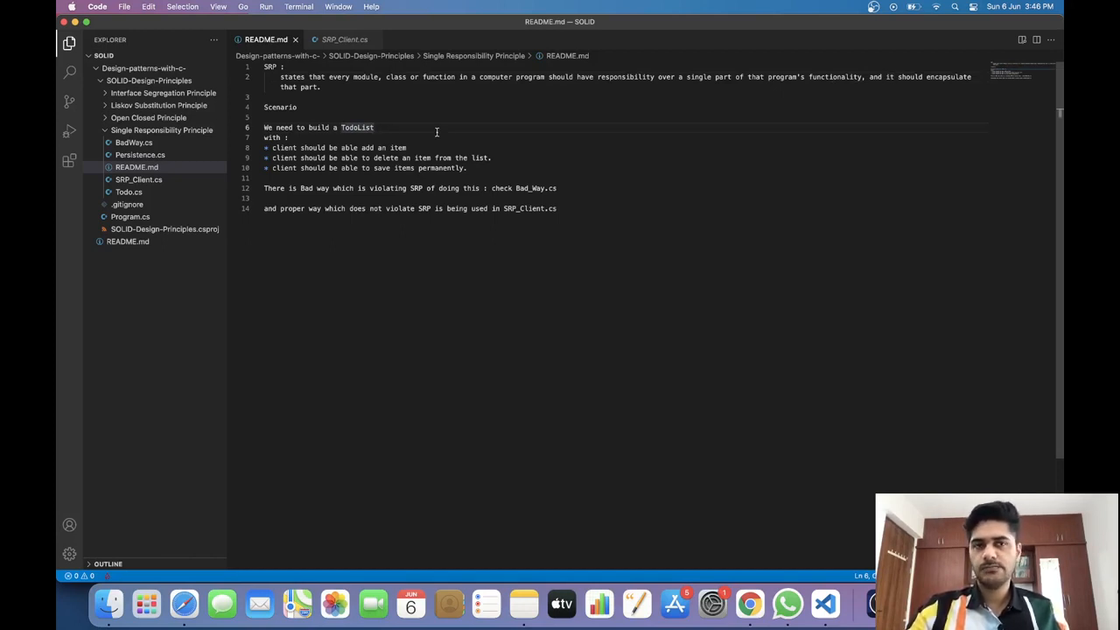
mouse_move(437, 130)
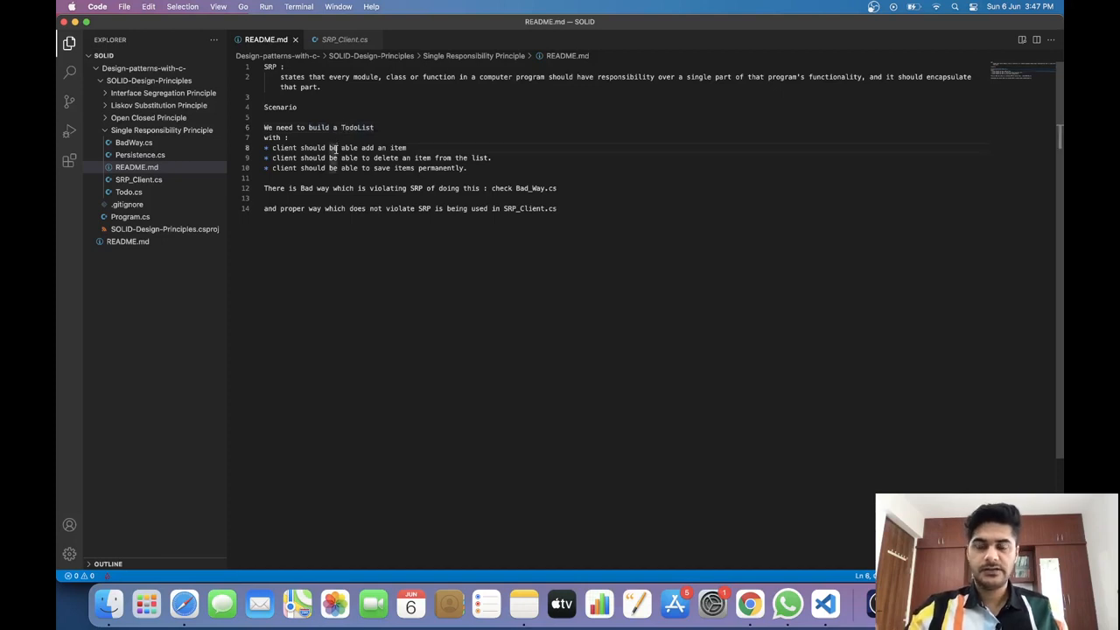
Highlight the TodoList scenario text and the Bad_Way.cs file reference.
double_click(357, 126)
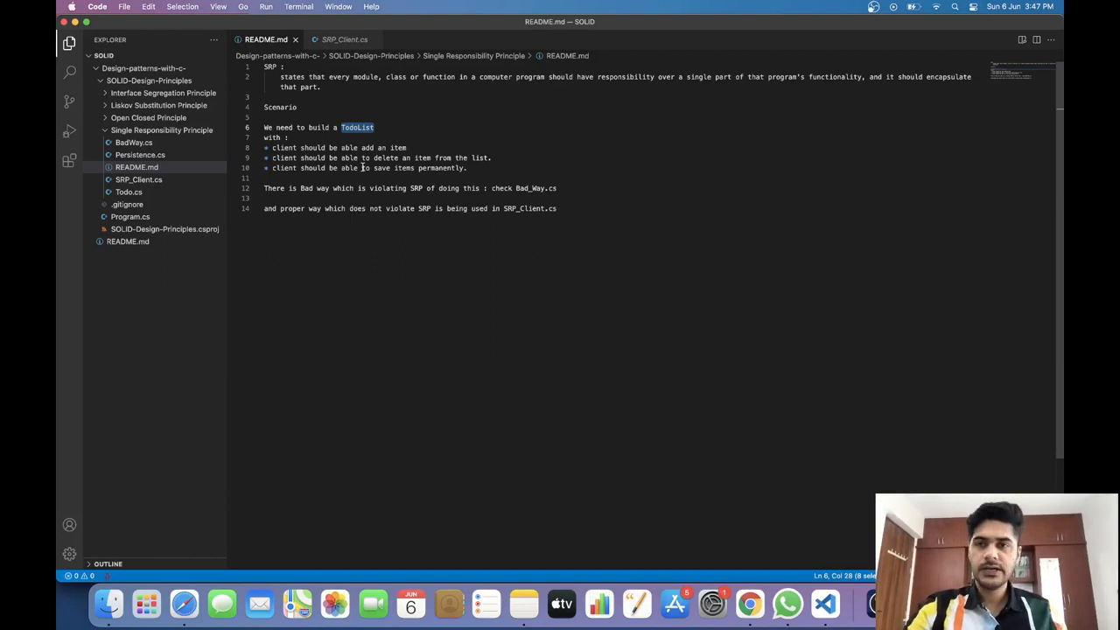
left_click(358, 126)
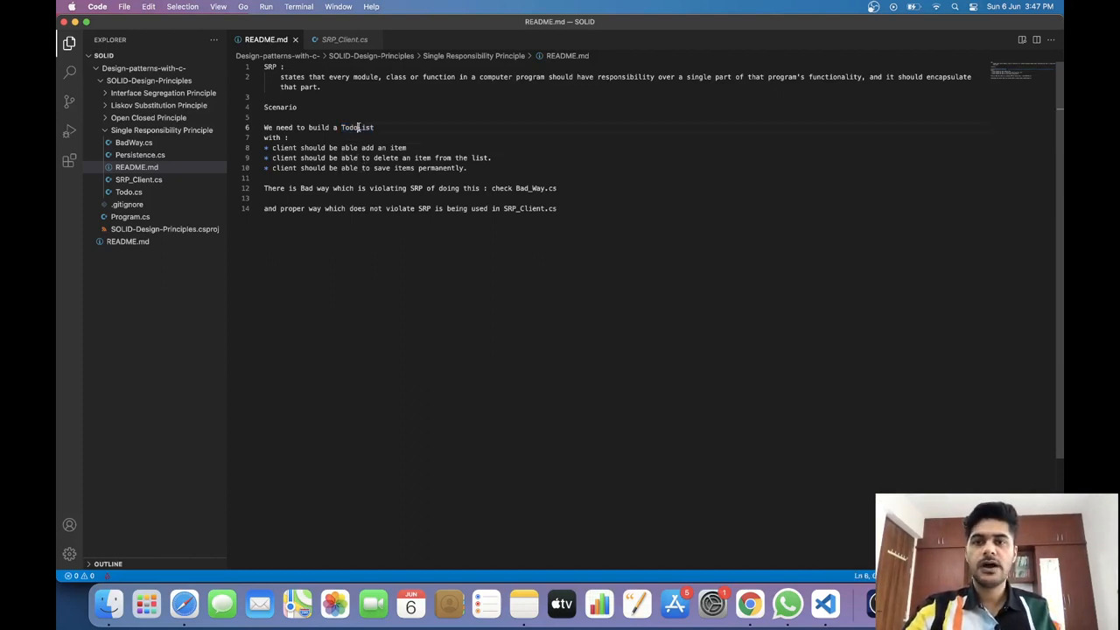
double_click(357, 126)
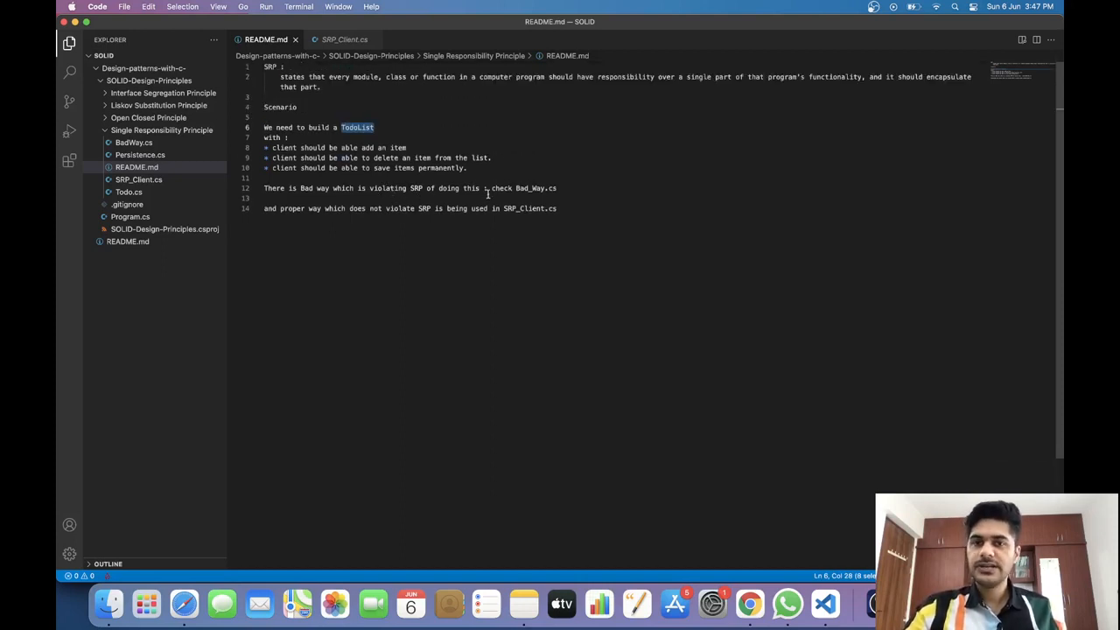
double_click(529, 189)
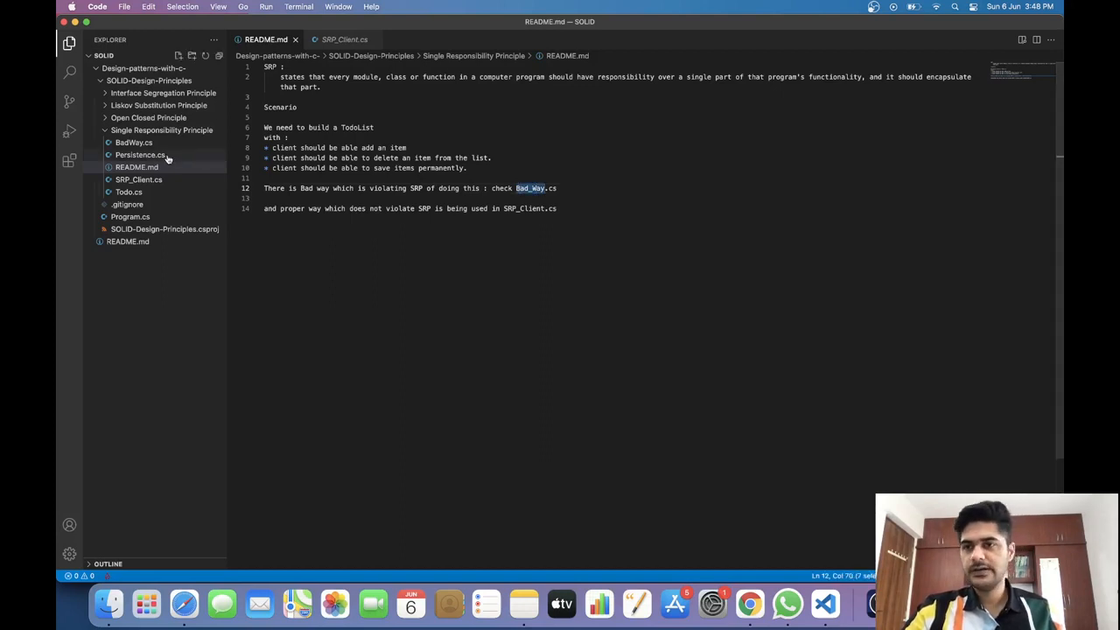
Show BadWay.cs from the Explorer and highlight its Bad_Way_Todo class name.
left_click(133, 142)
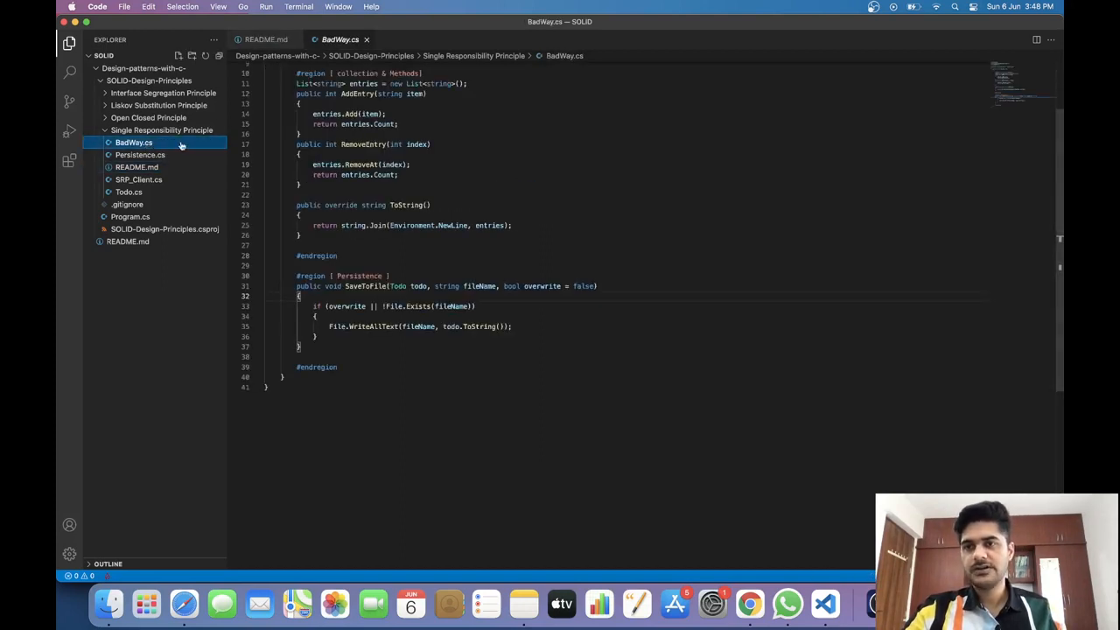
scroll("up", 3)
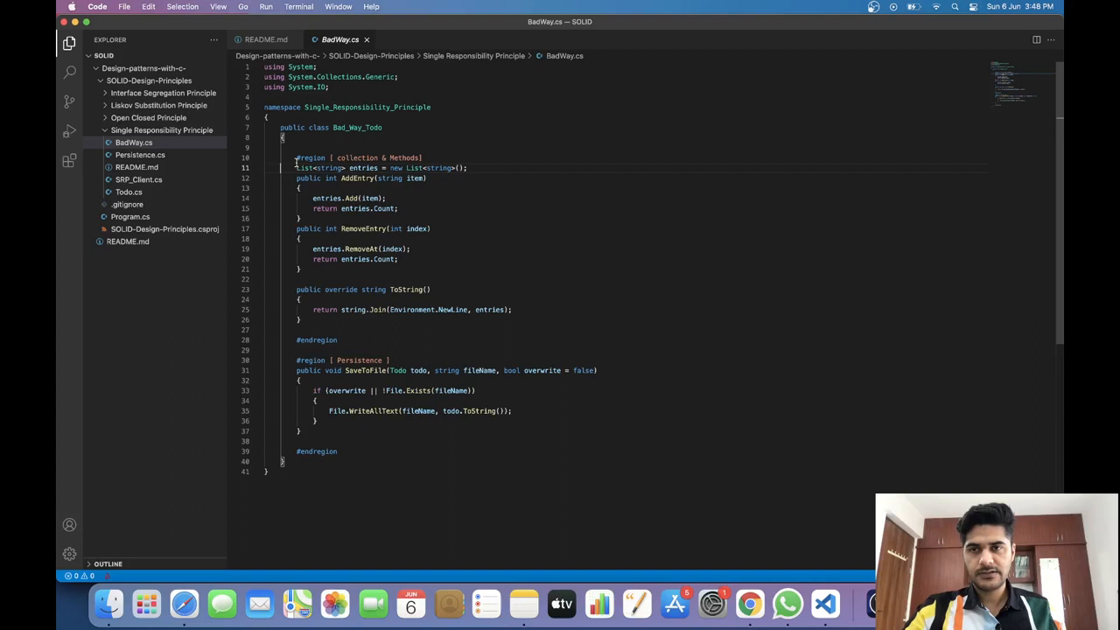
double_click(357, 126)
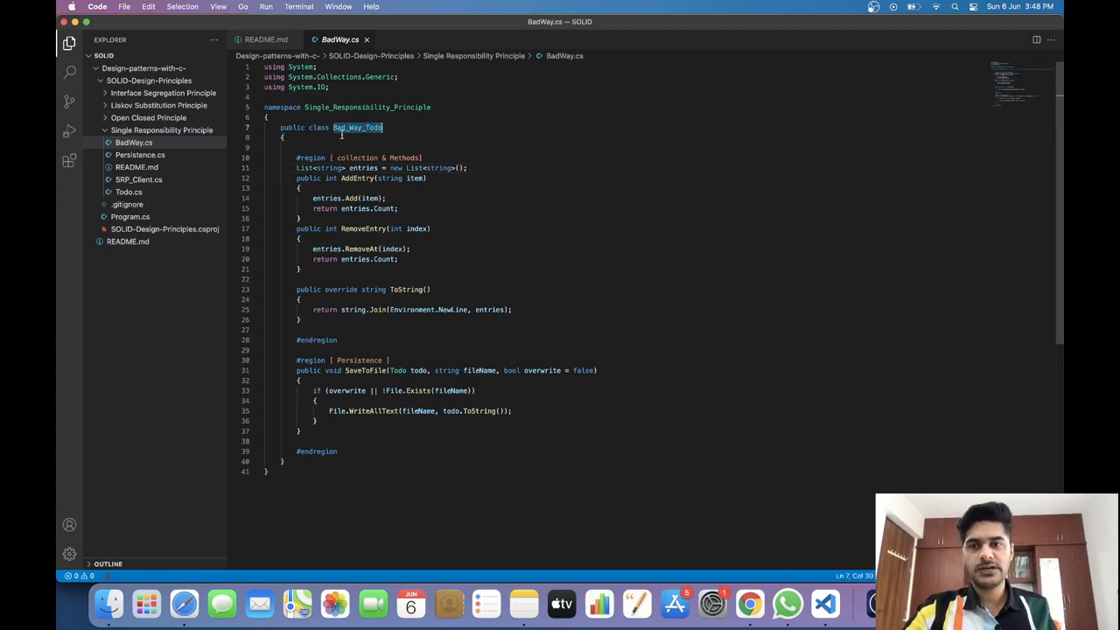
mouse_move(294, 176)
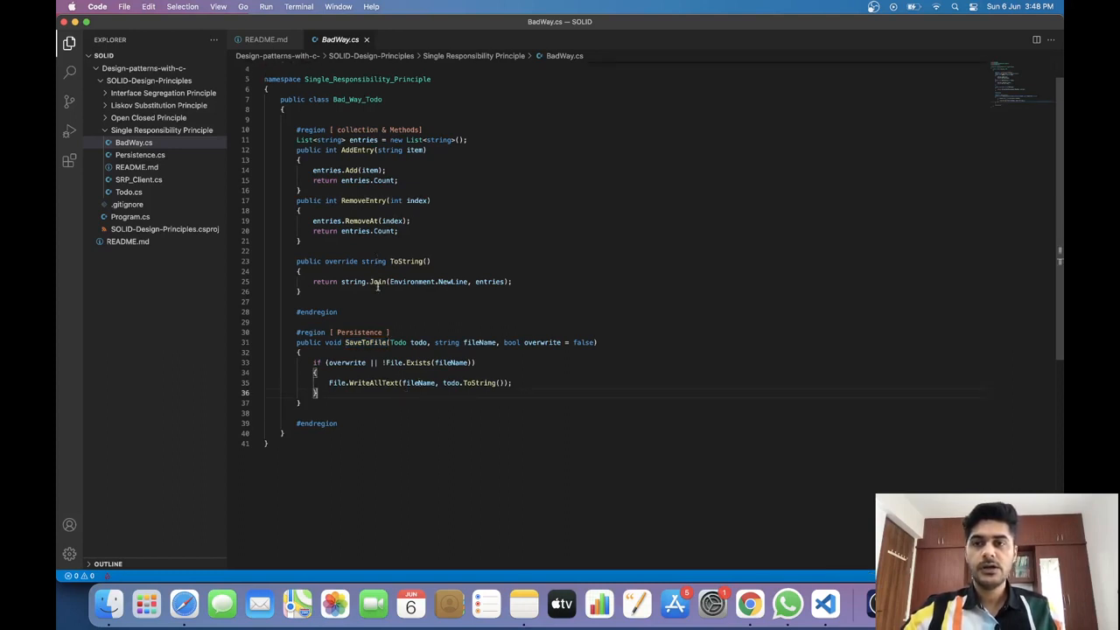
Highlight the Collection & Methods region in BadWay.cs, then switch to SRP_Client.cs.
scroll("up", 3)
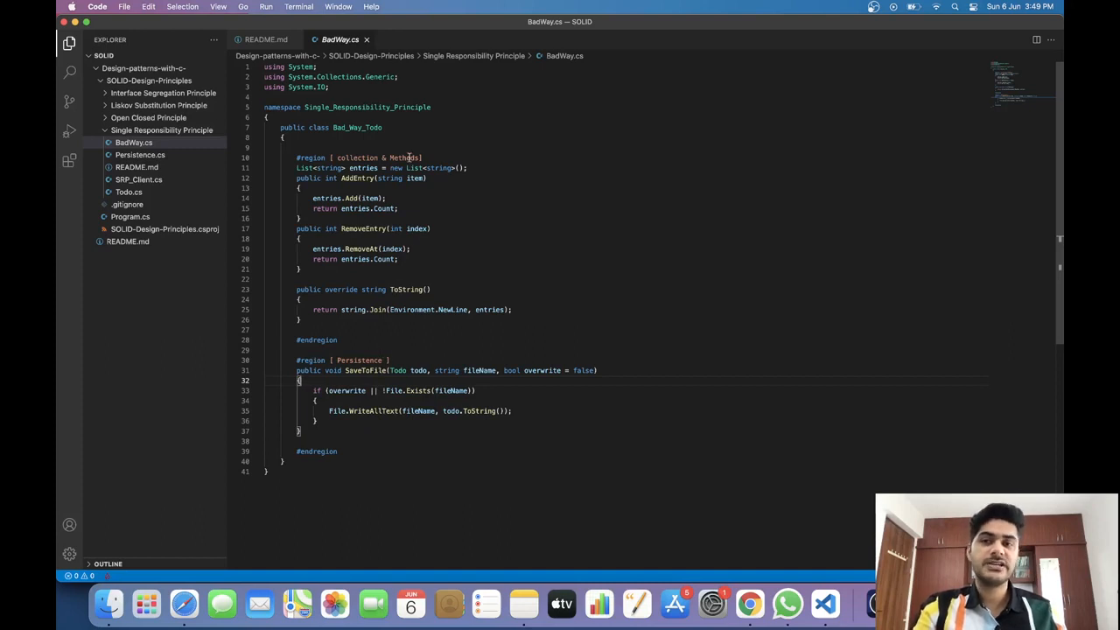
double_click(357, 126)
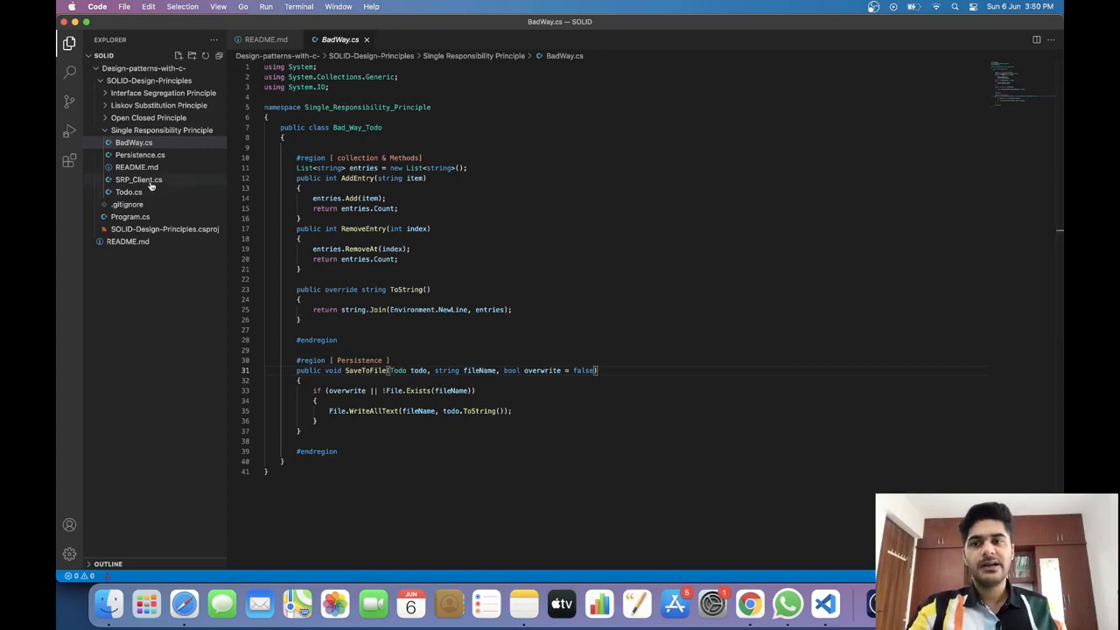
left_click(139, 178)
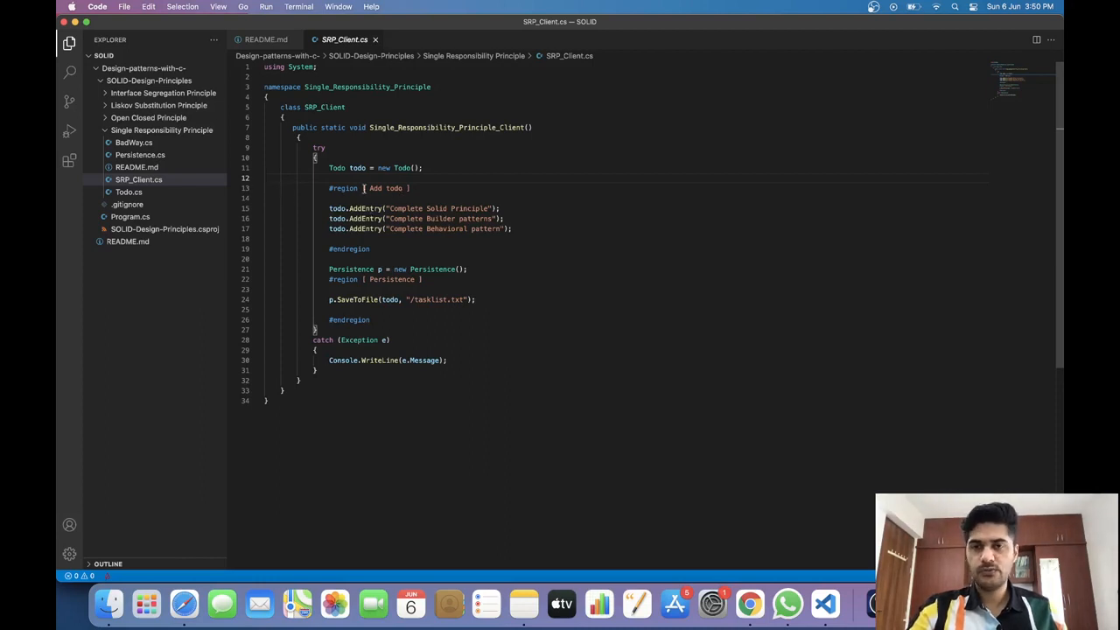
double_click(357, 168)
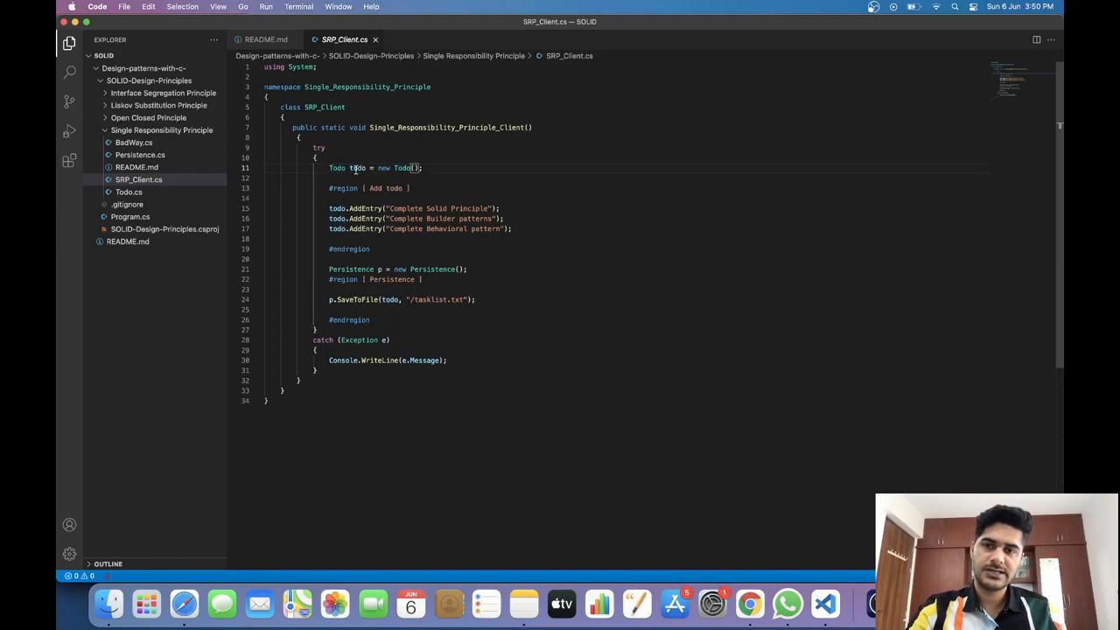
double_click(357, 168)
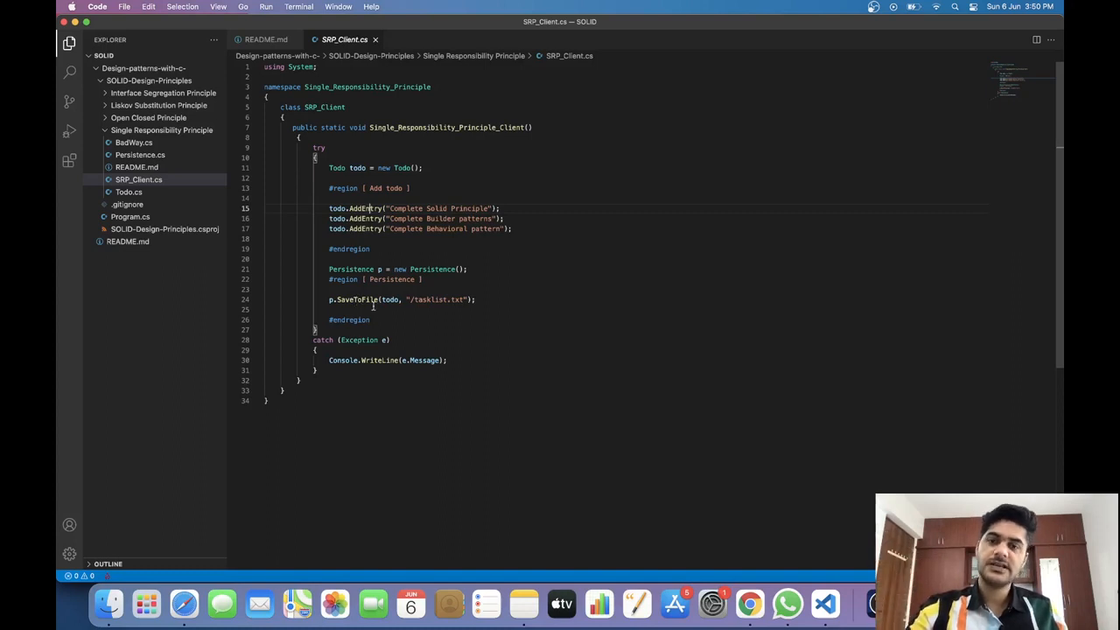
double_click(352, 270)
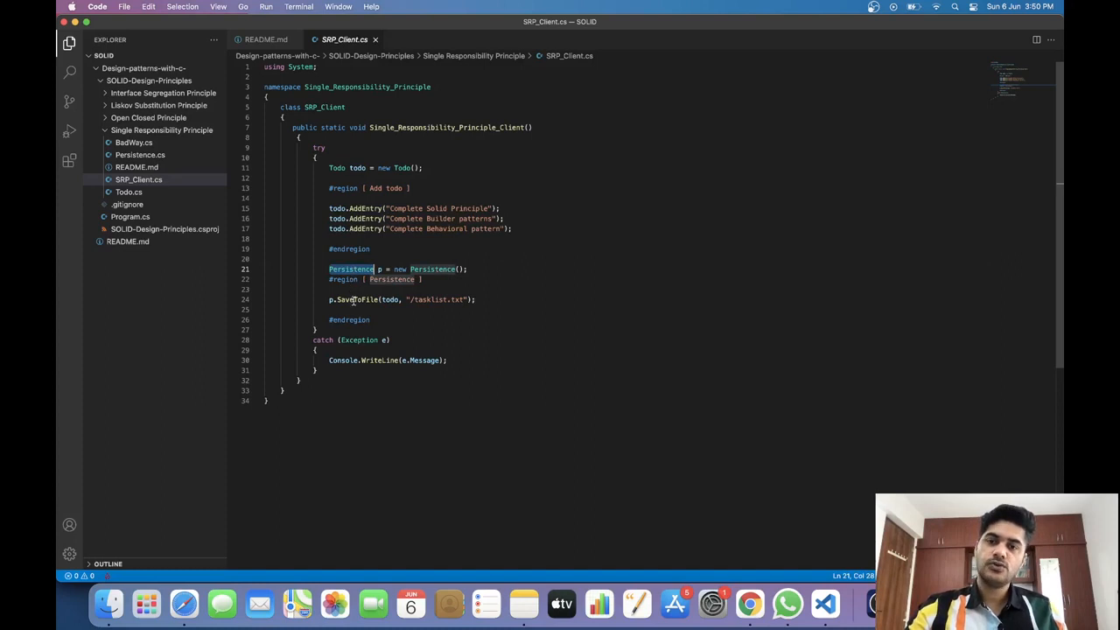
left_click(357, 300)
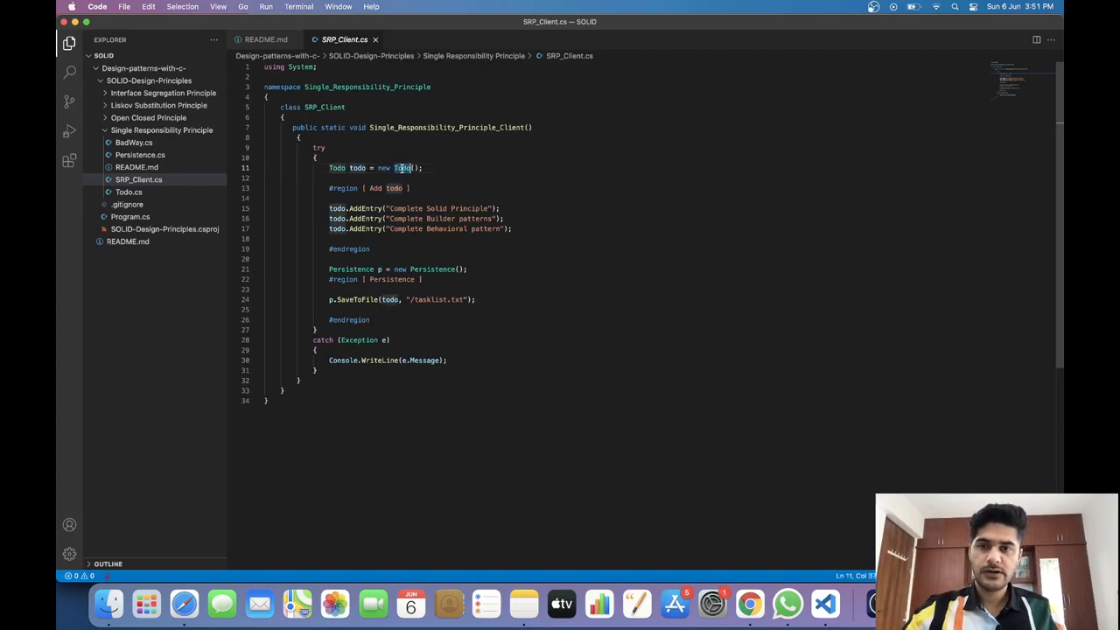
mouse_move(402, 168)
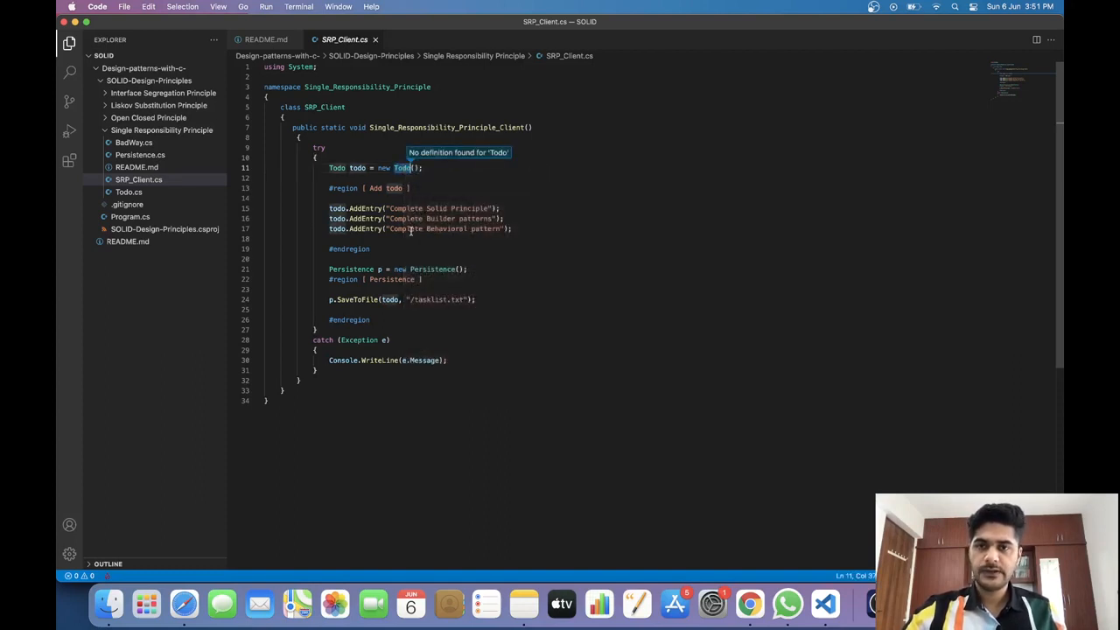
left_click(130, 191)
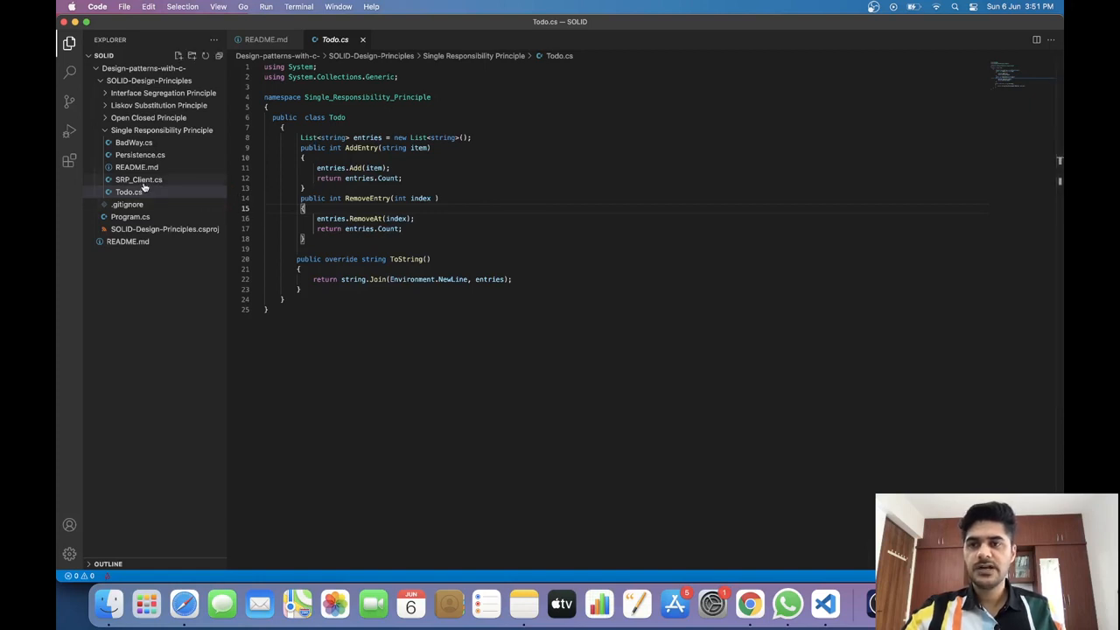
mouse_move(130, 191)
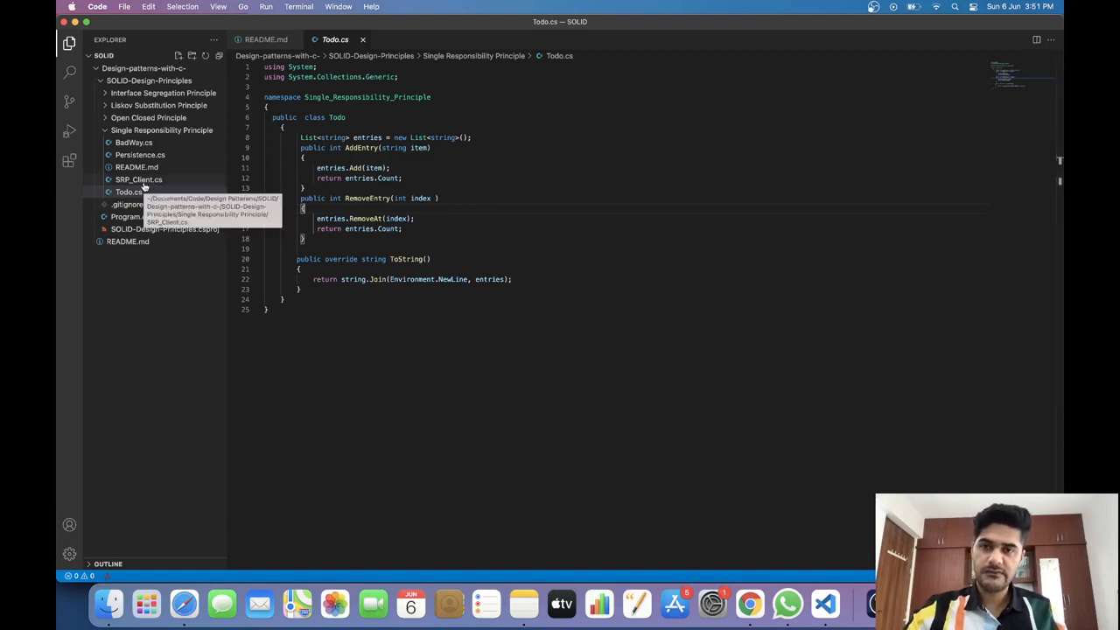
mouse_move(140, 154)
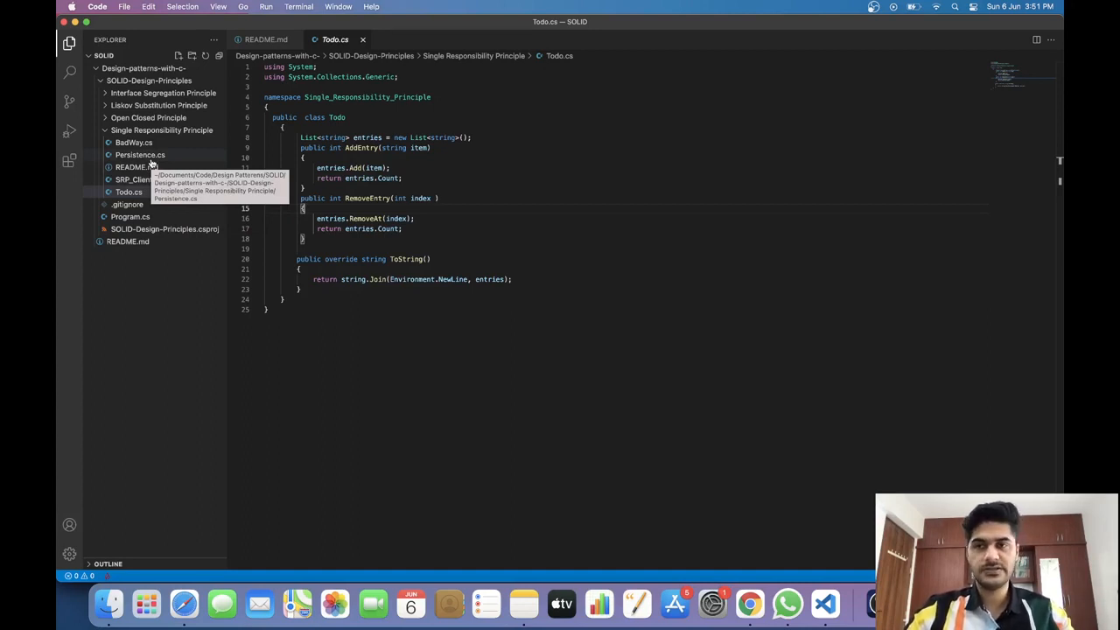
Switch from Todo.cs to Persistence.cs, which holds only the SaveToFile method.
left_click(140, 154)
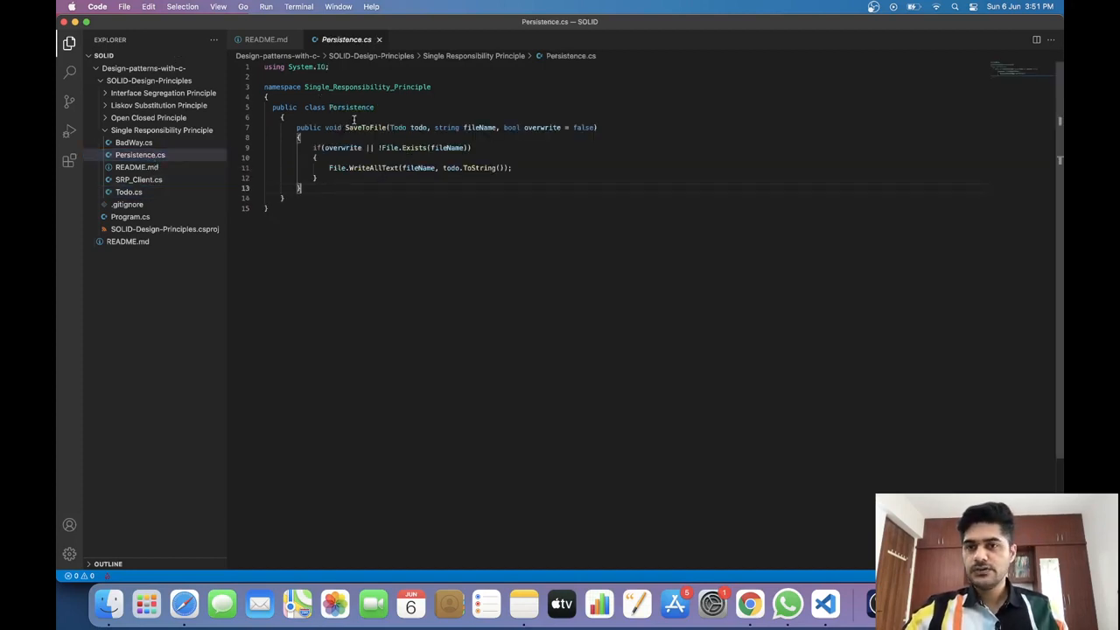
double_click(350, 107)
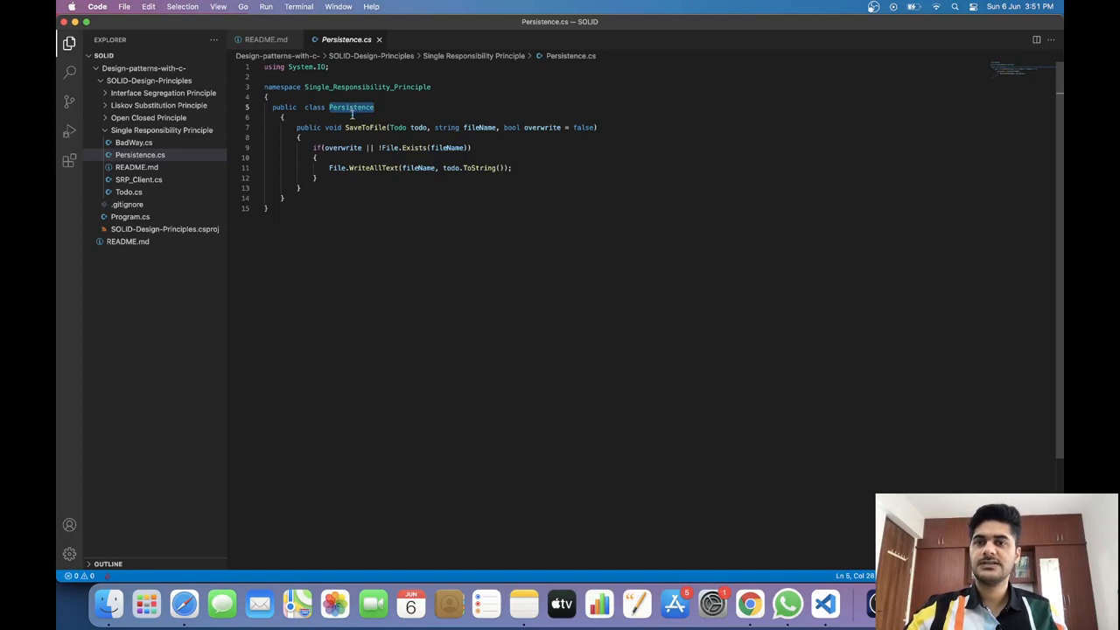
double_click(366, 126)
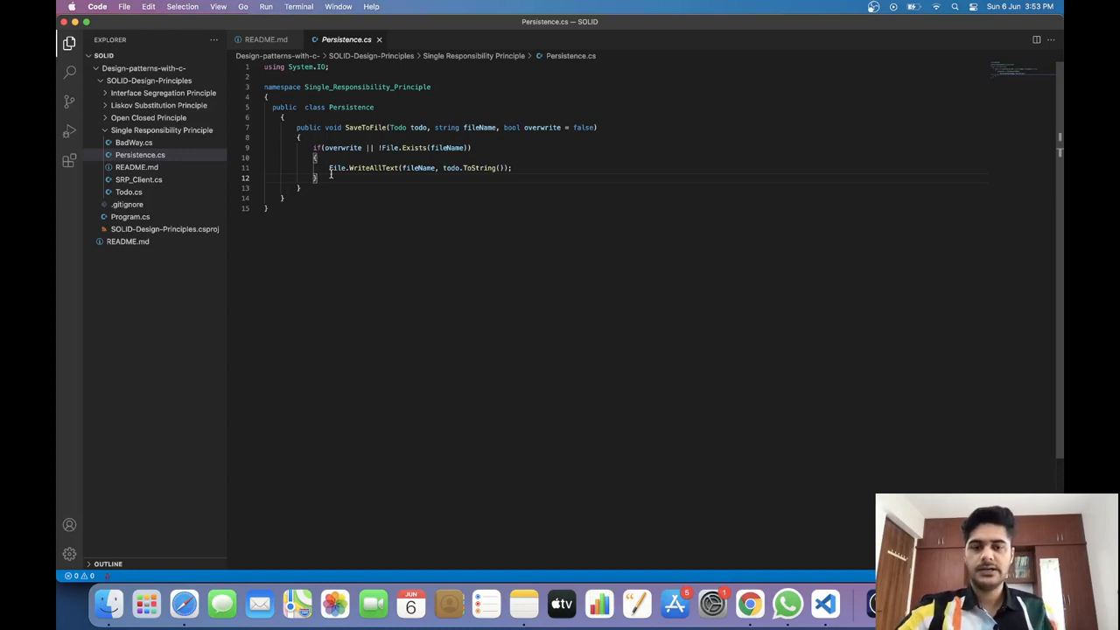
left_click(336, 178)
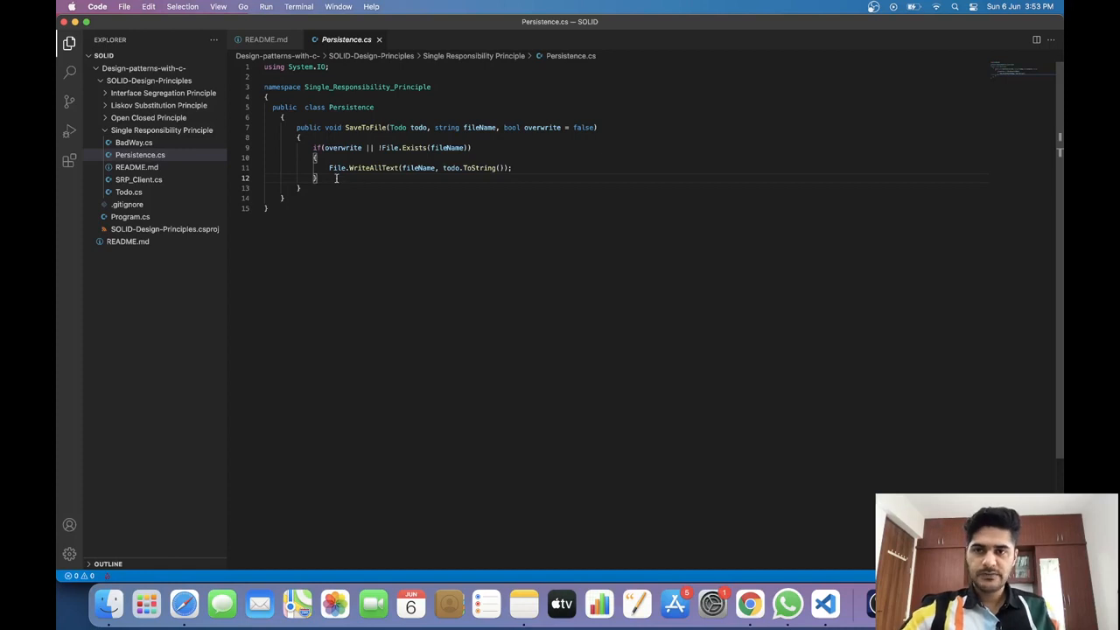